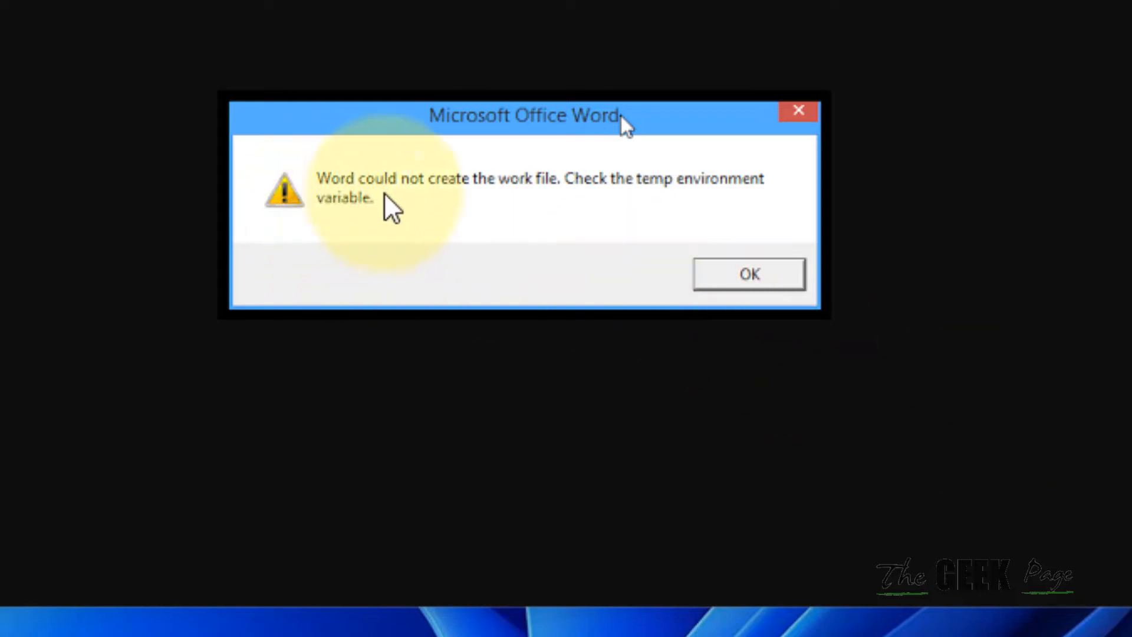
pyautogui.moveTo(996, 130)
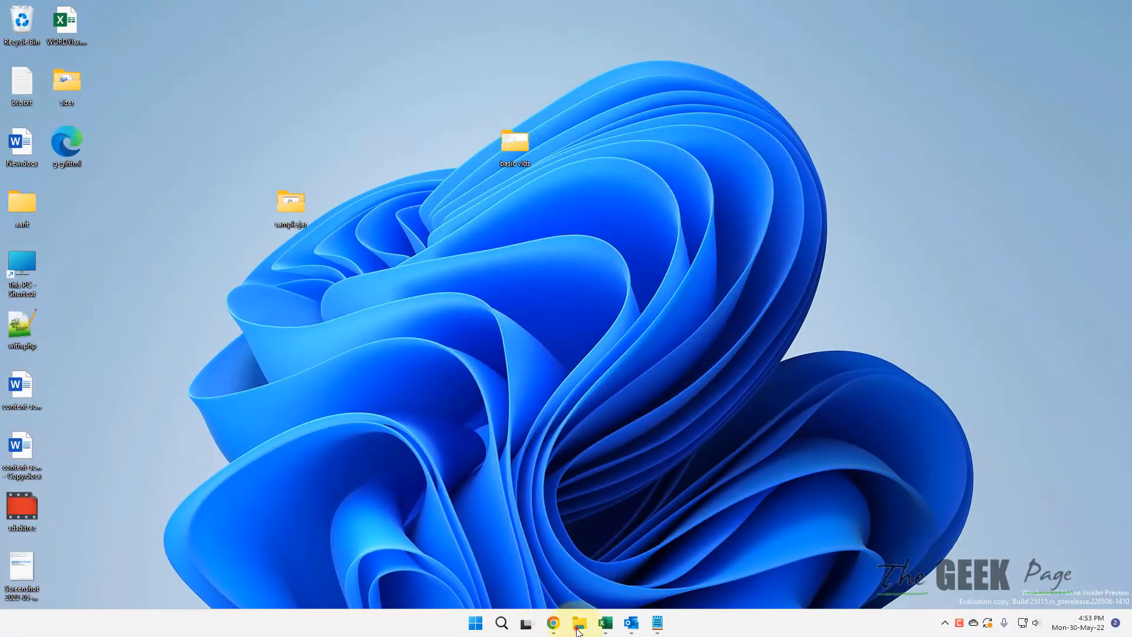
# Step: Disable the Preview pane in File Explorer from the View > Show menu
pyautogui.click(578, 622)
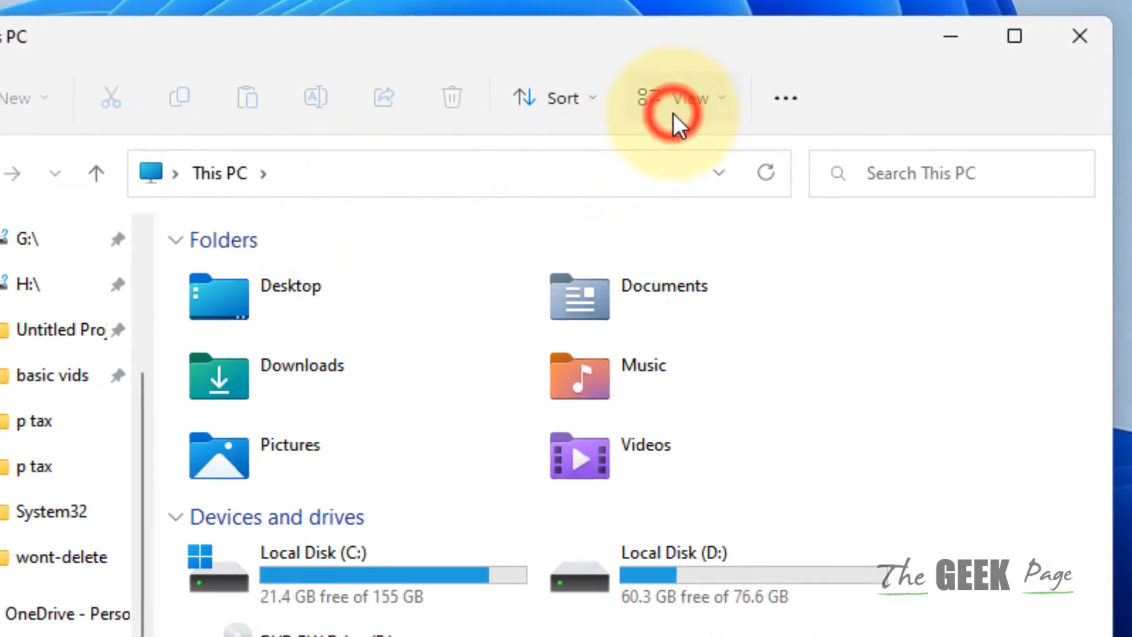
pyautogui.click(678, 97)
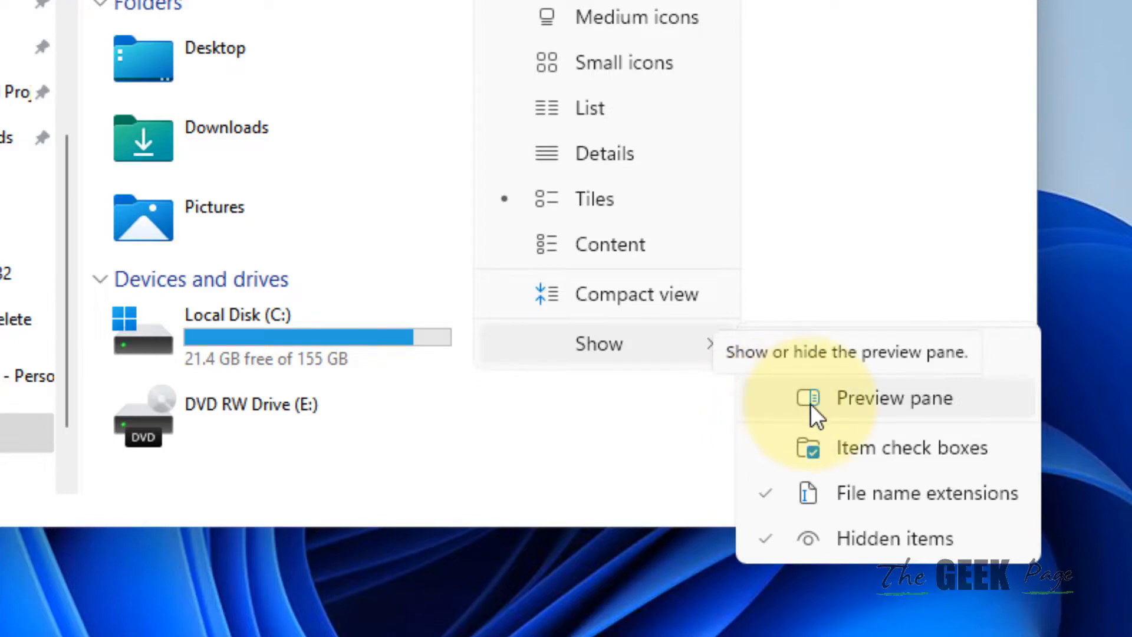
pyautogui.click(895, 398)
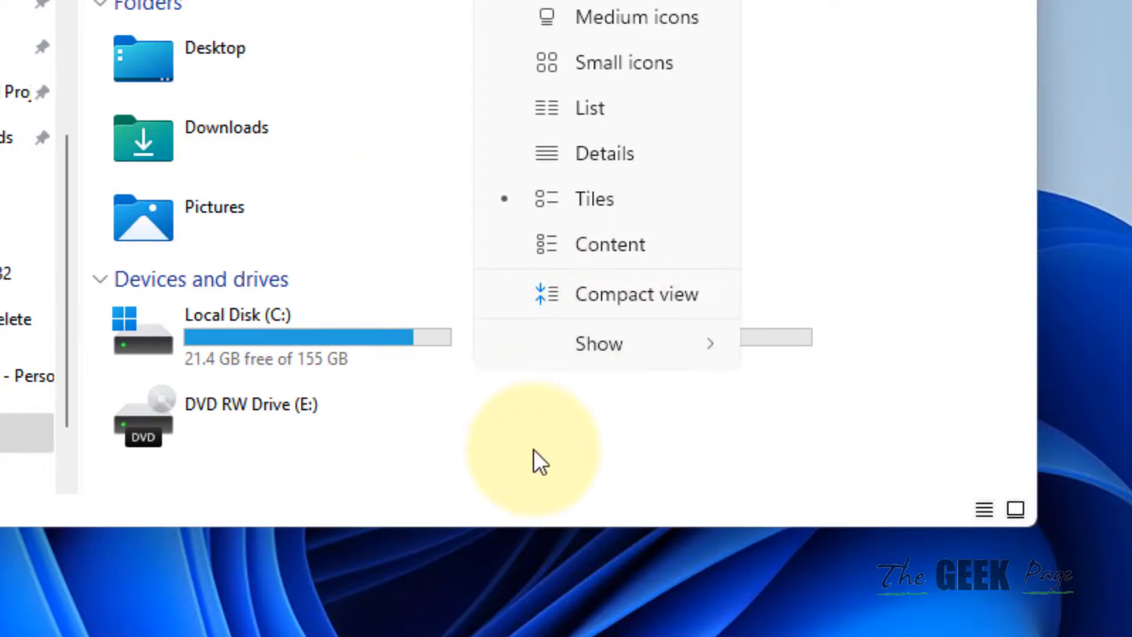
pyautogui.moveTo(923, 7)
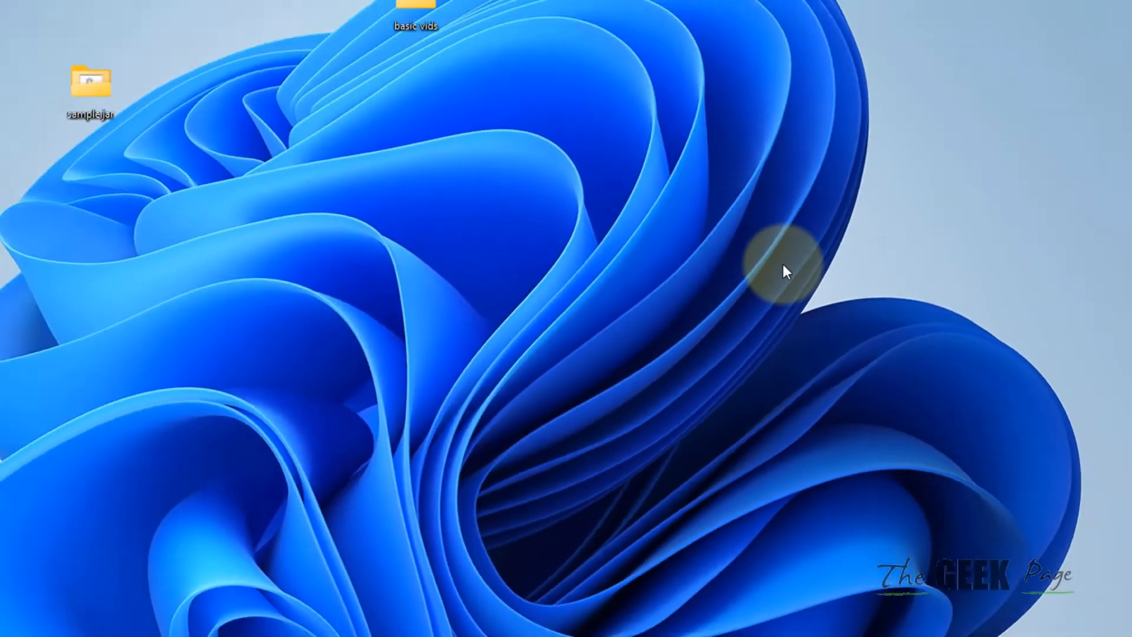
# Step: Find Registry Editor, open the Cache value in User Shell Folders, and copy its path
pyautogui.write('registry Editor')
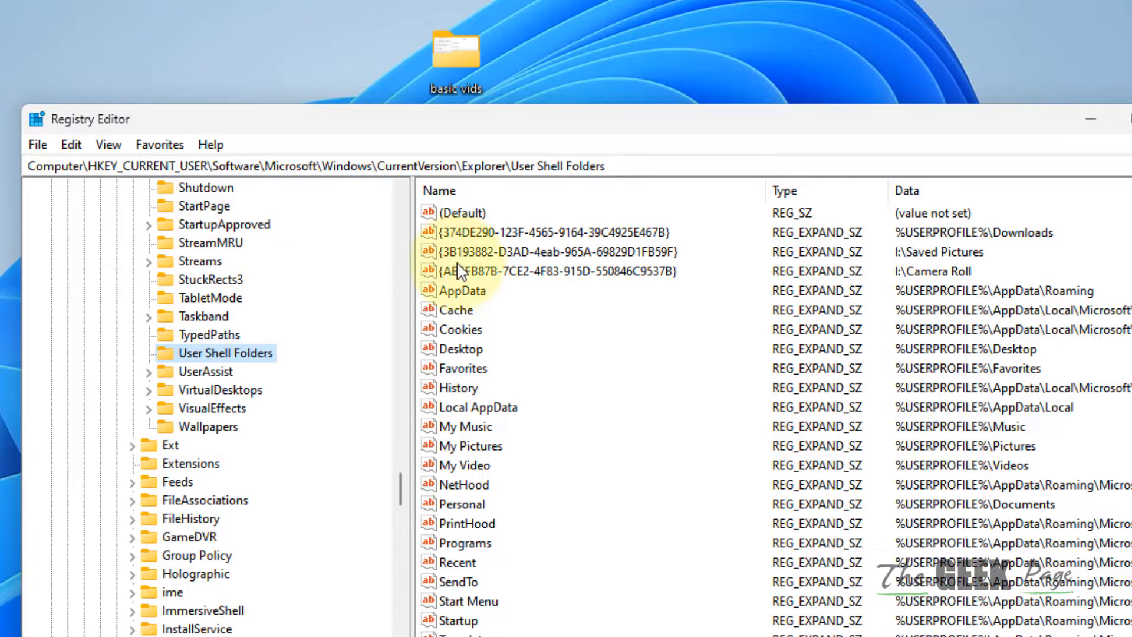
pyautogui.click(459, 310)
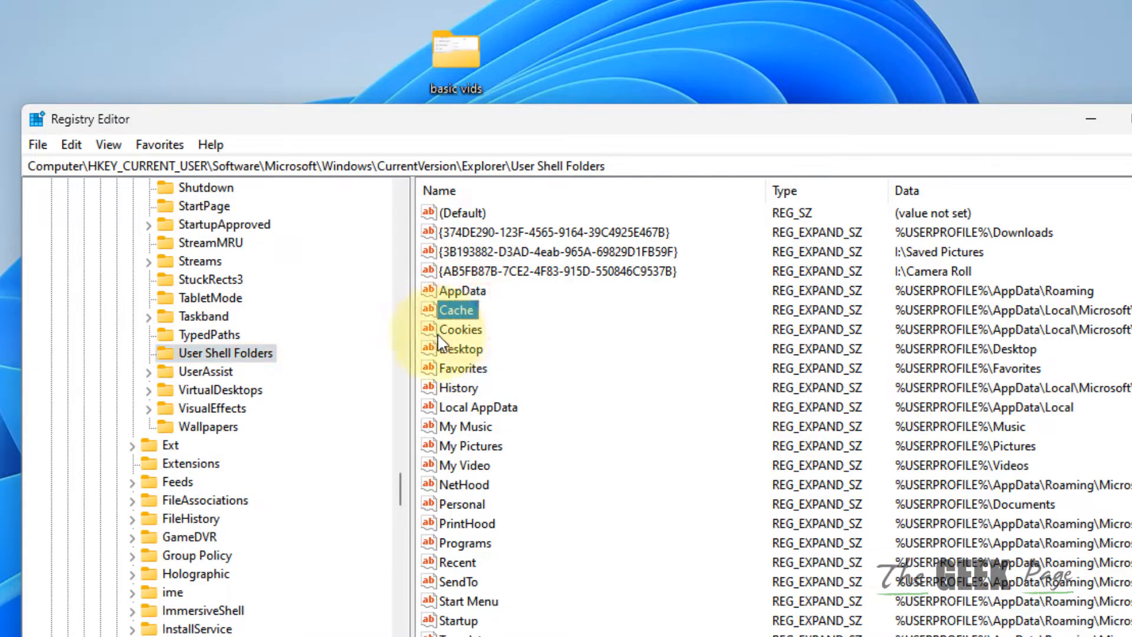
pyautogui.doubleClick(460, 309)
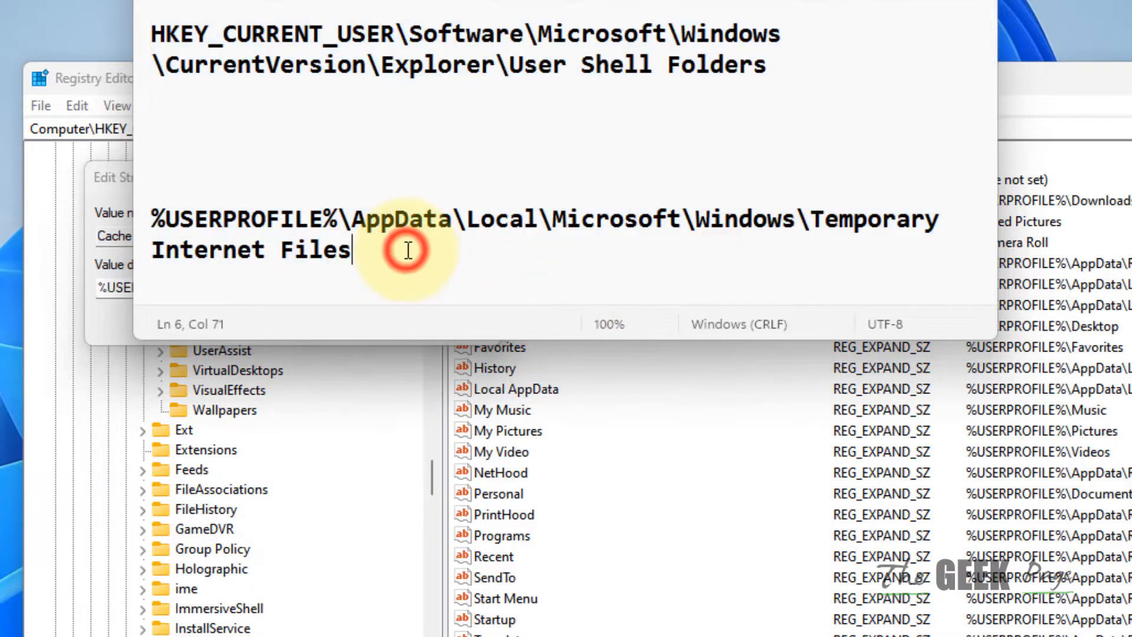
pyautogui.rightClick(405, 249)
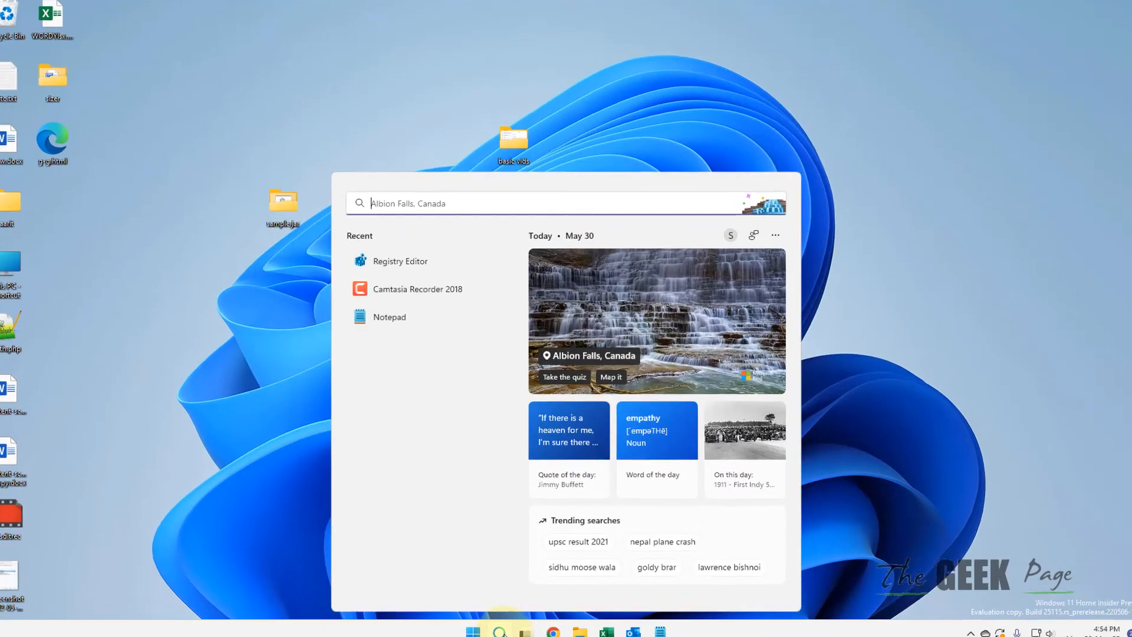
# Step: Launch SYSDM.CPL and reach Environment Variables from the Advanced tab
pyautogui.write('SYSDM')
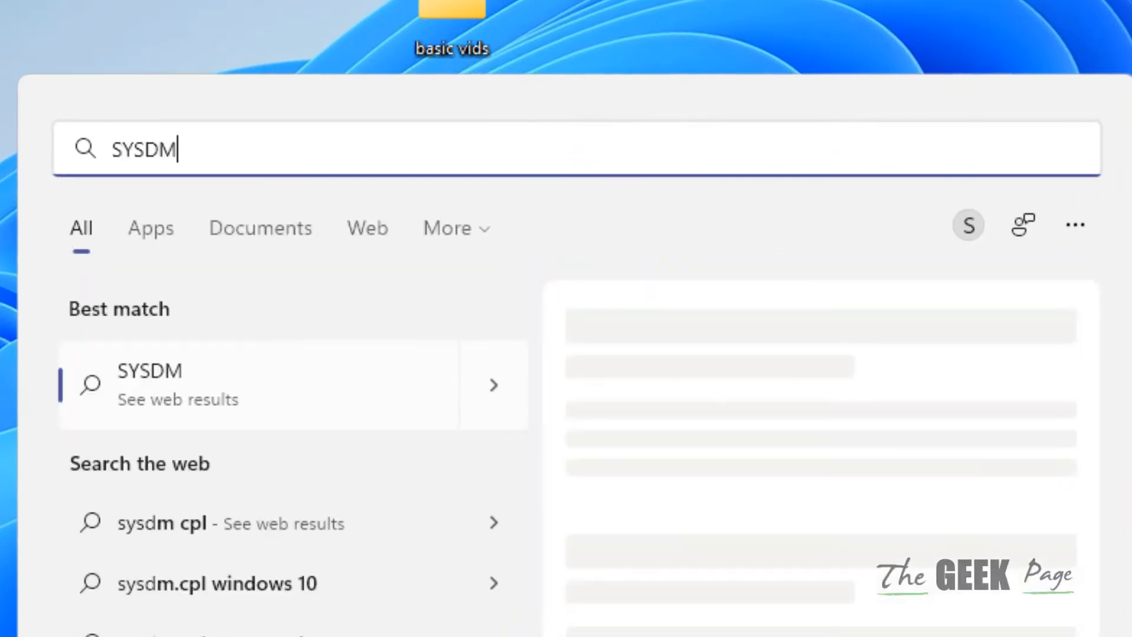
pyautogui.write('.CPL')
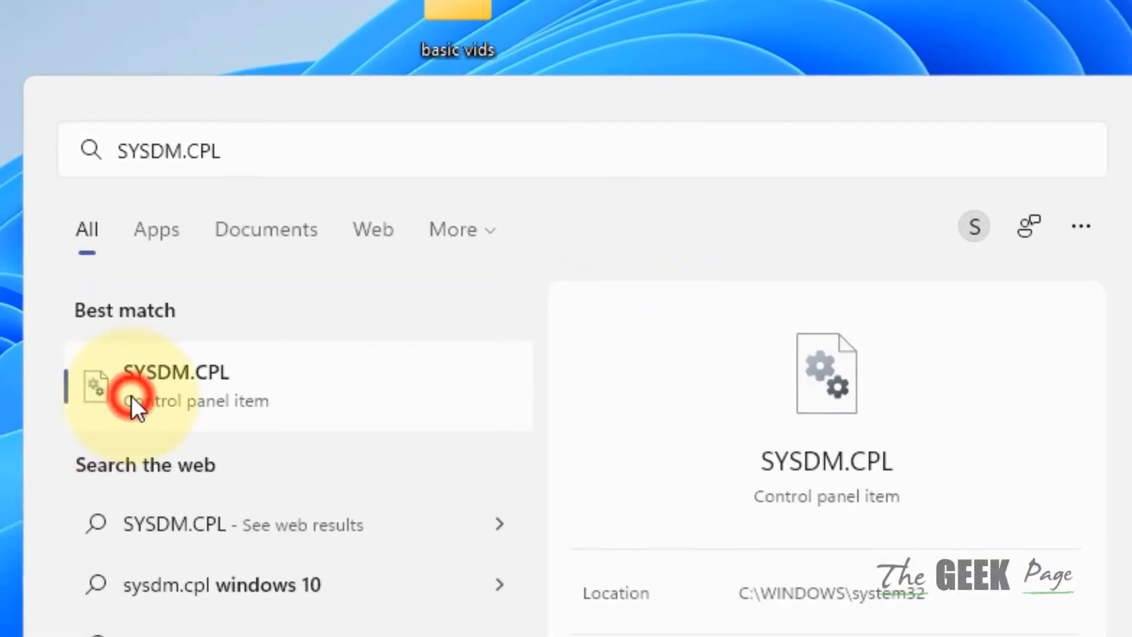
pyautogui.click(176, 371)
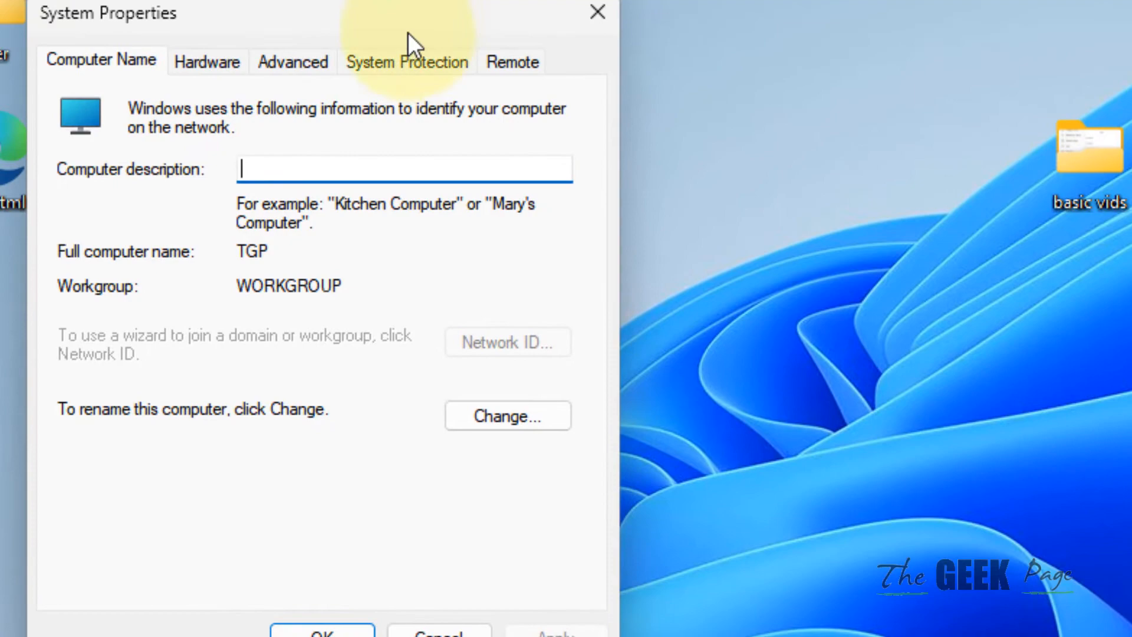
pyautogui.click(293, 61)
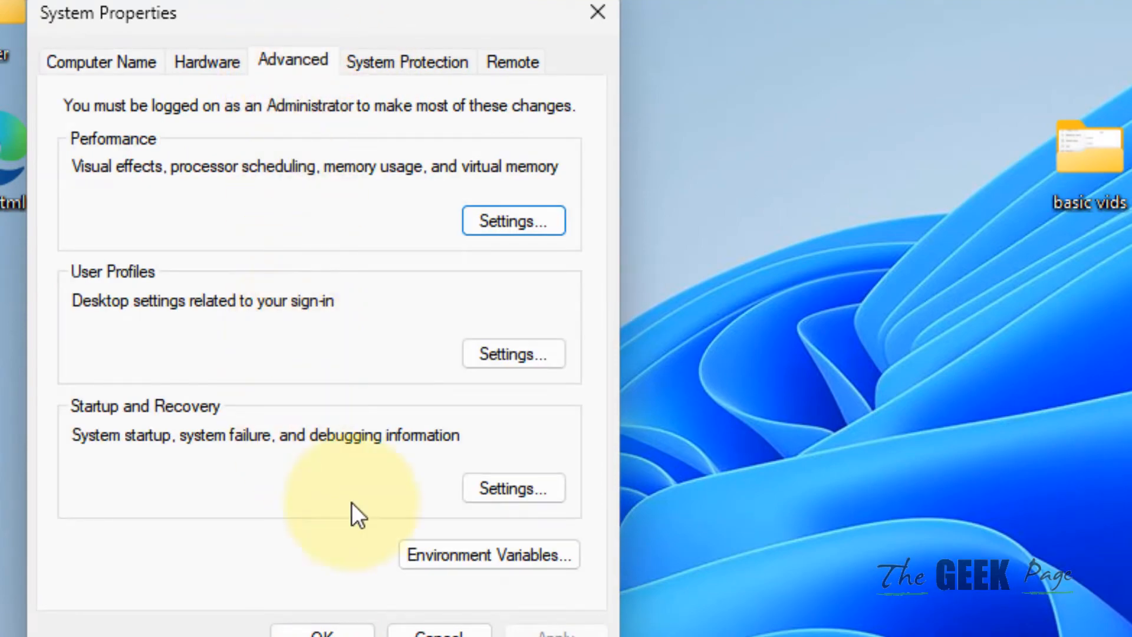
pyautogui.click(488, 554)
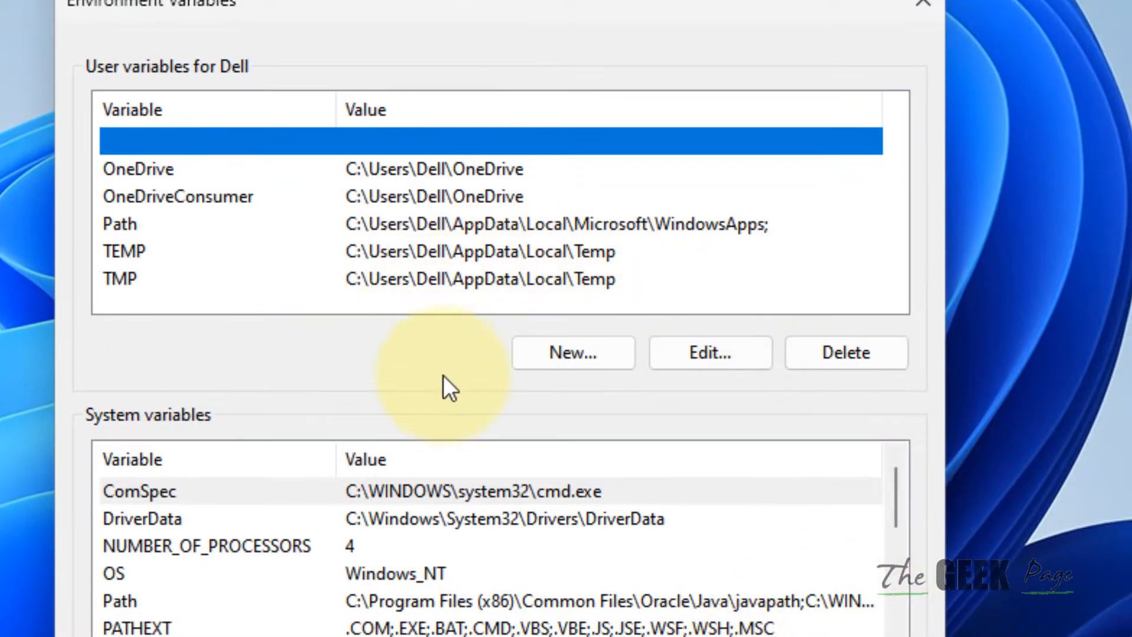
# Step: Create user variable %userprofile% with value C:\Users\Dell and confirm it
pyautogui.click(571, 353)
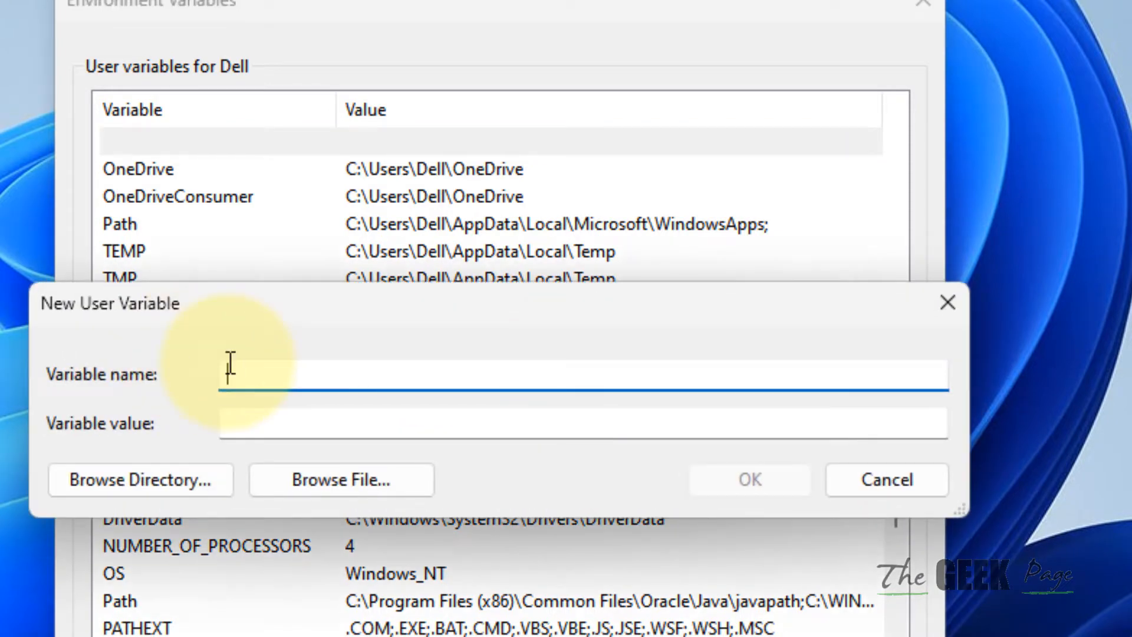
pyautogui.write('%userprofile%')
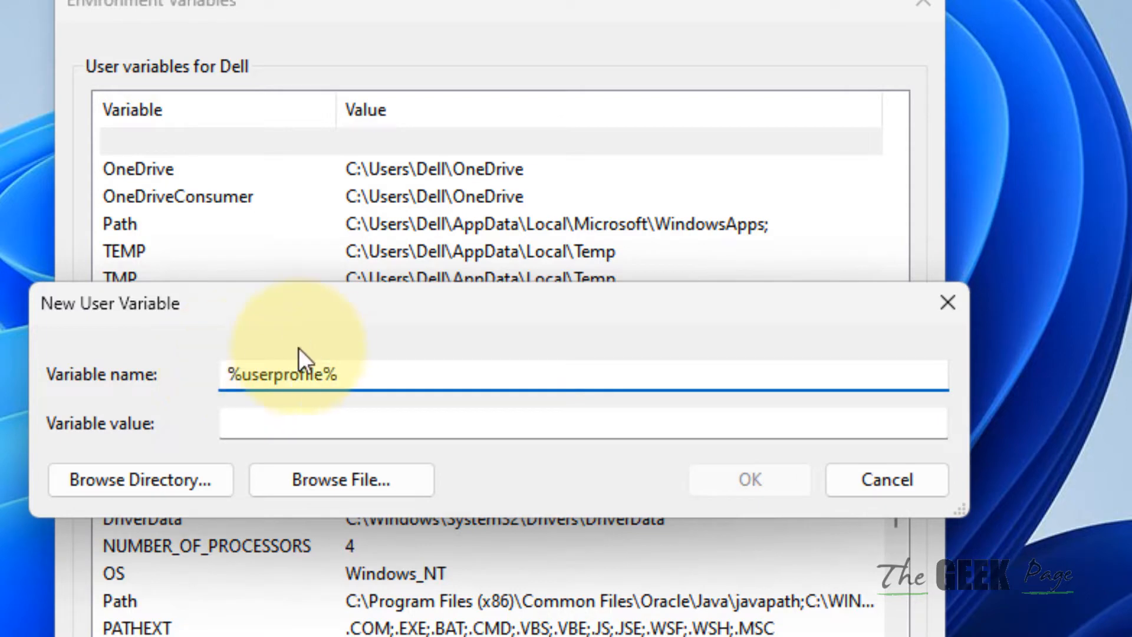
pyautogui.click(582, 422)
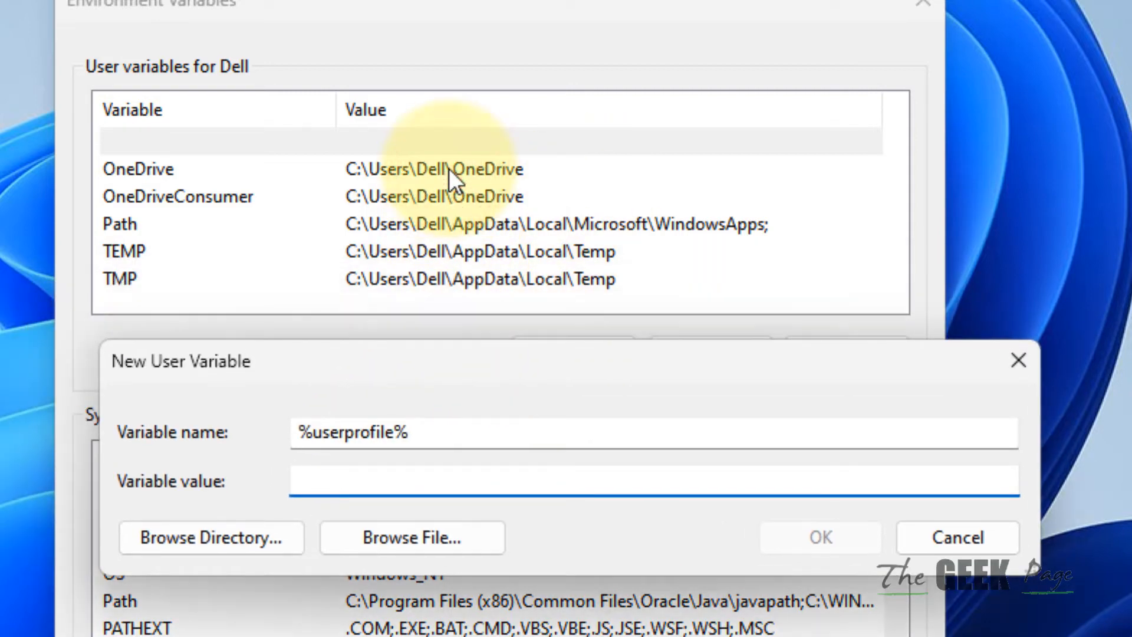
pyautogui.write('C')
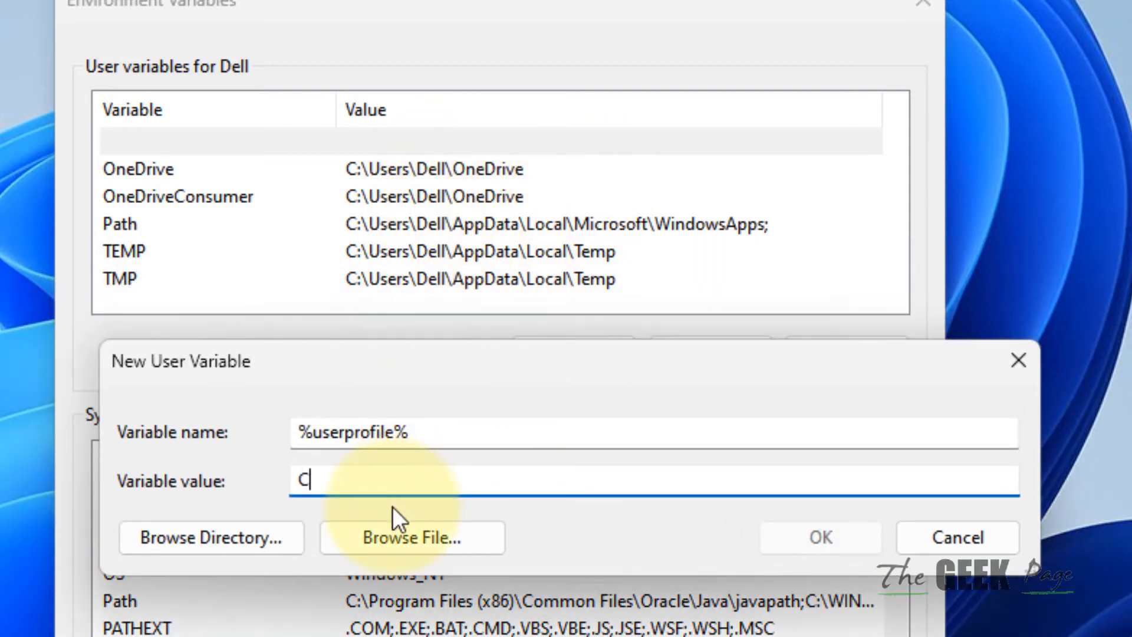
pyautogui.write(':\\')
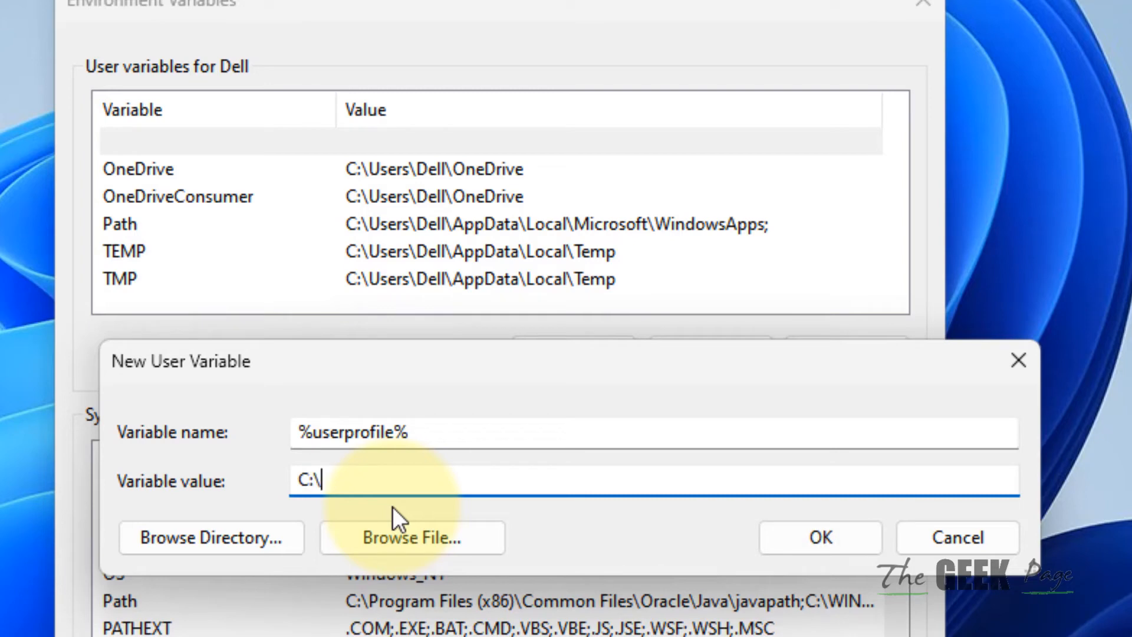
pyautogui.write('u')
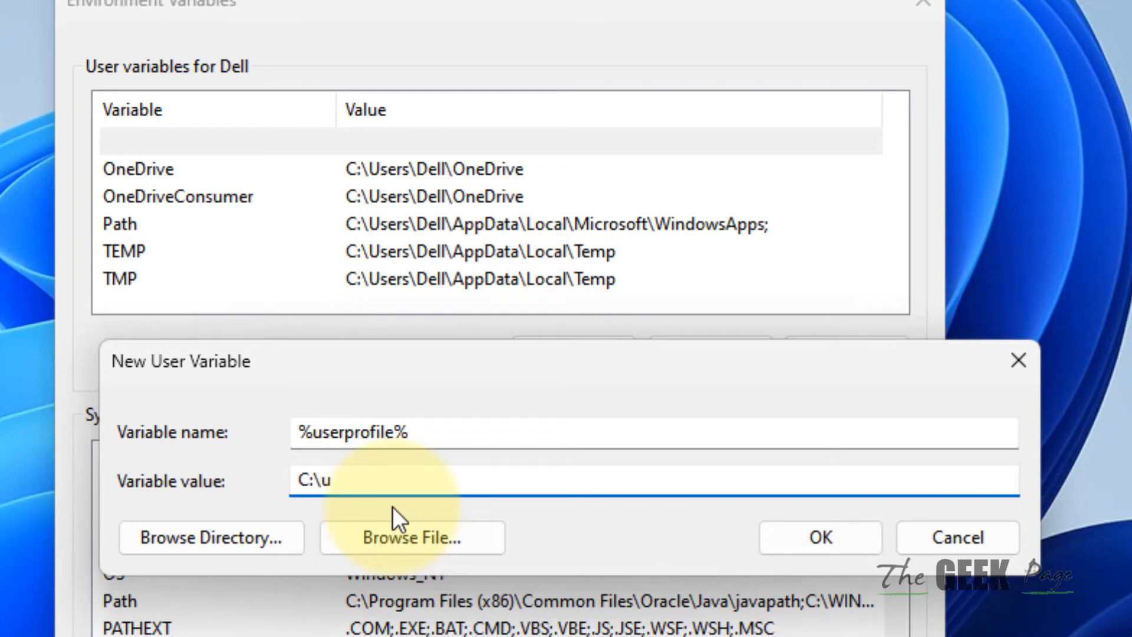
pyautogui.write('sers\\')
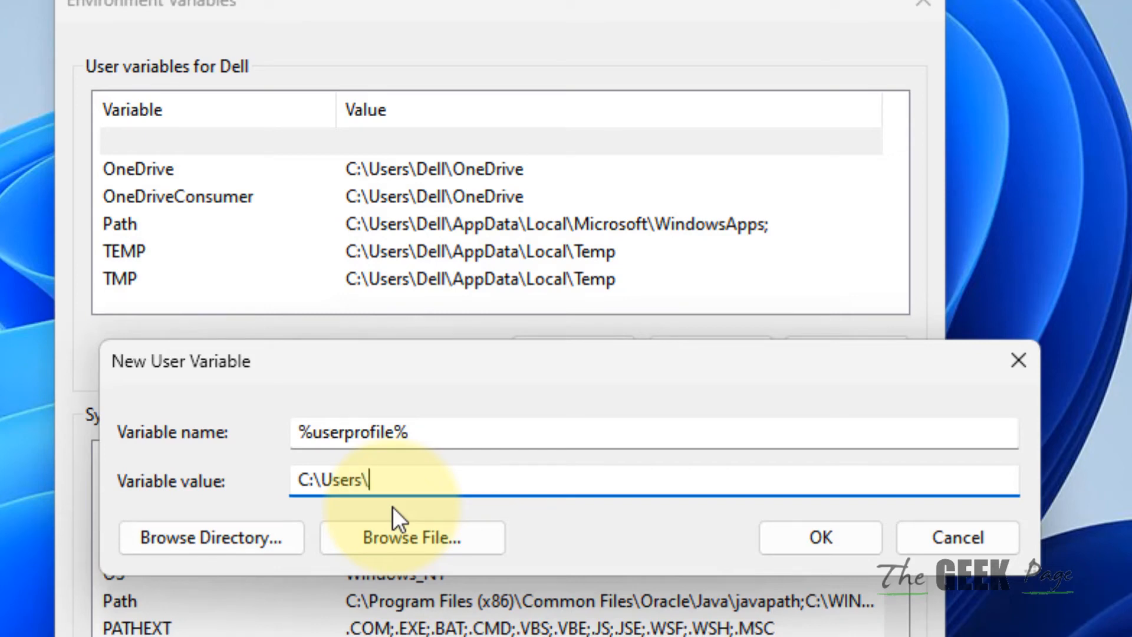
pyautogui.write('Dell')
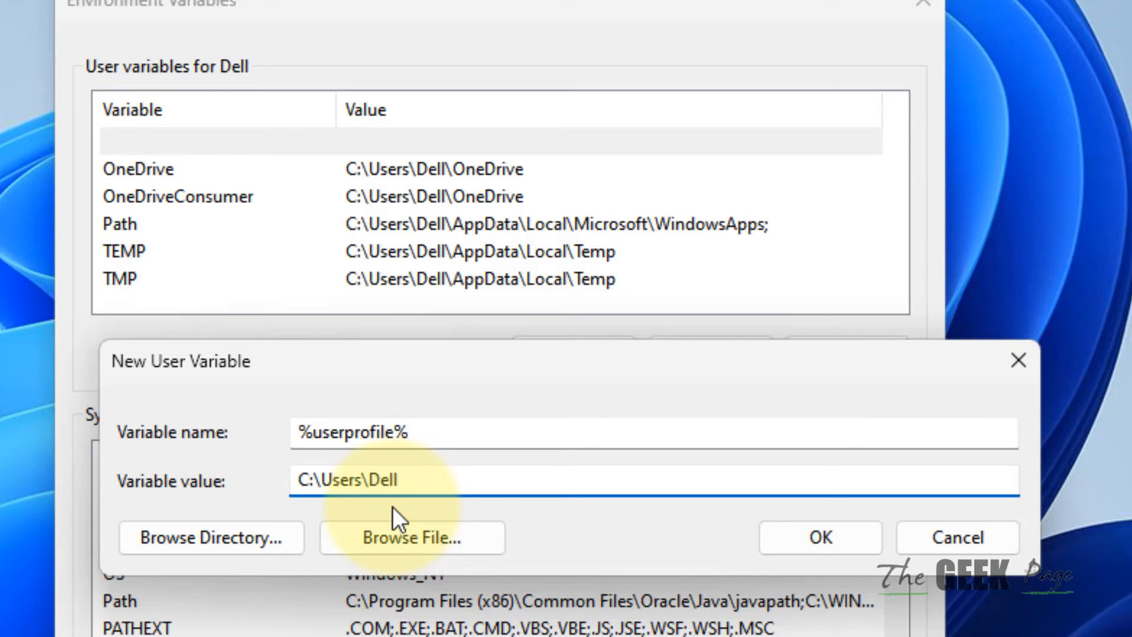
pyautogui.click(817, 537)
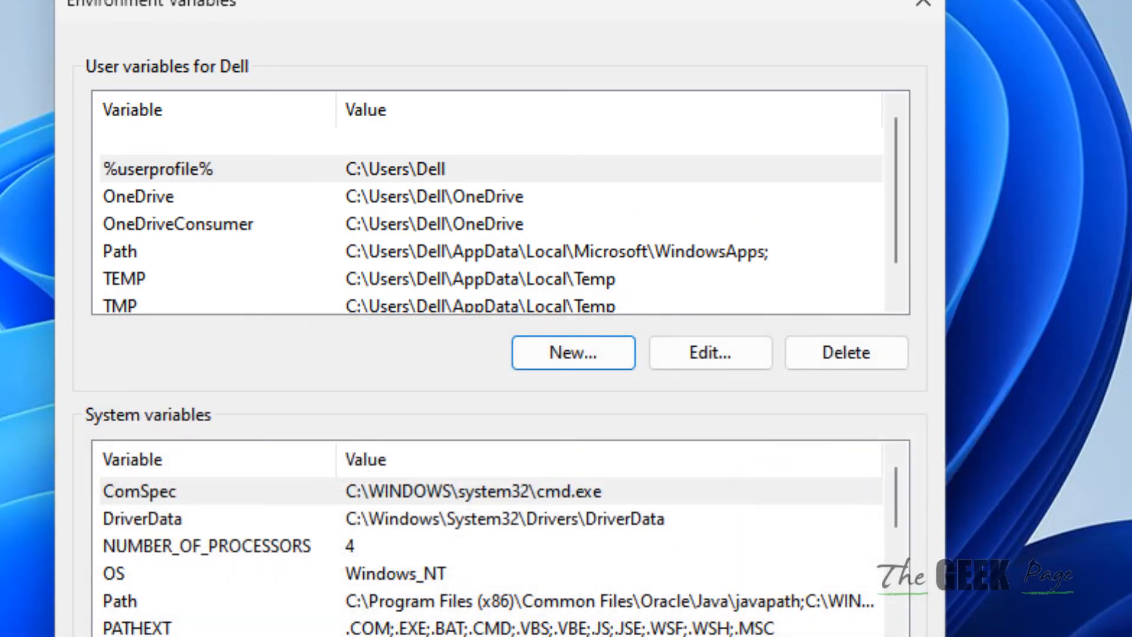